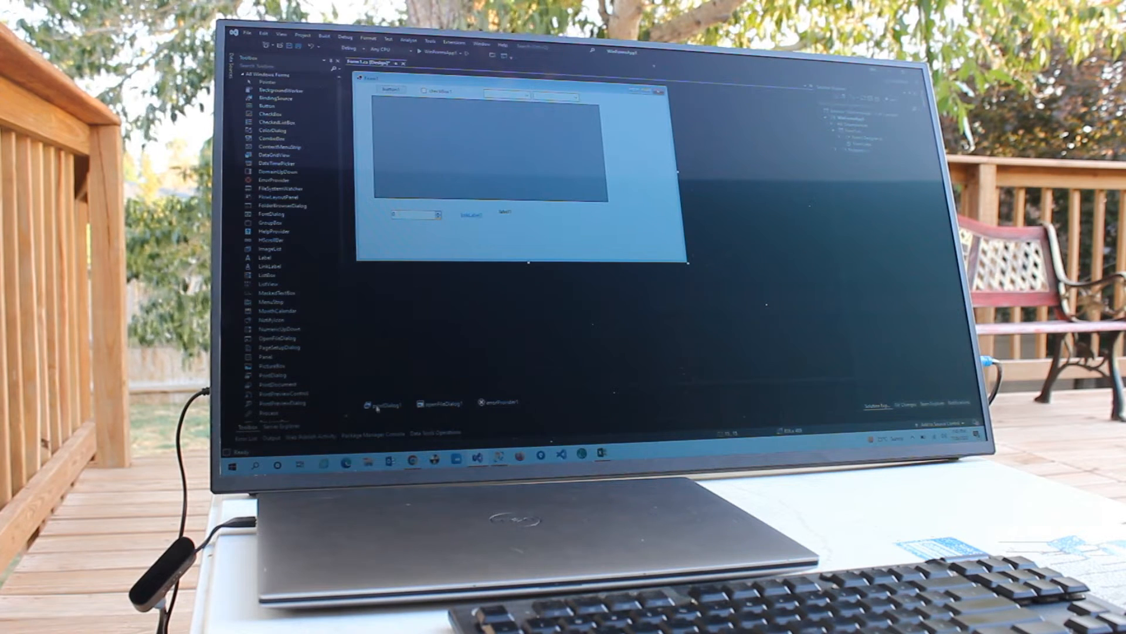
- Close the Windows Forms solution and bring up the Tools menu
click(247, 34)
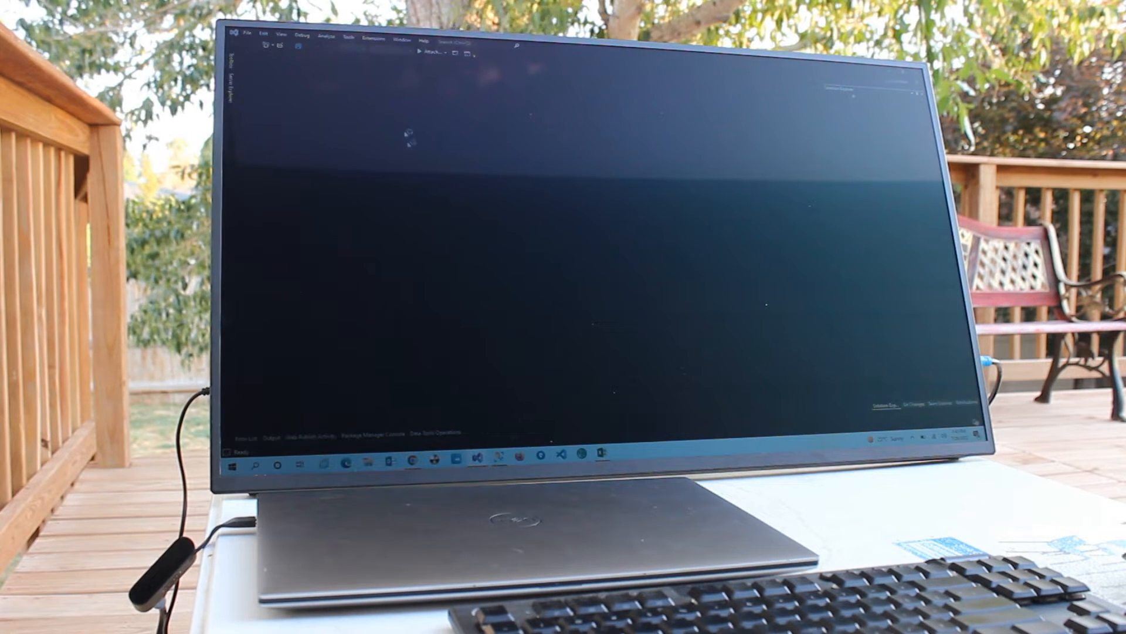
click(348, 35)
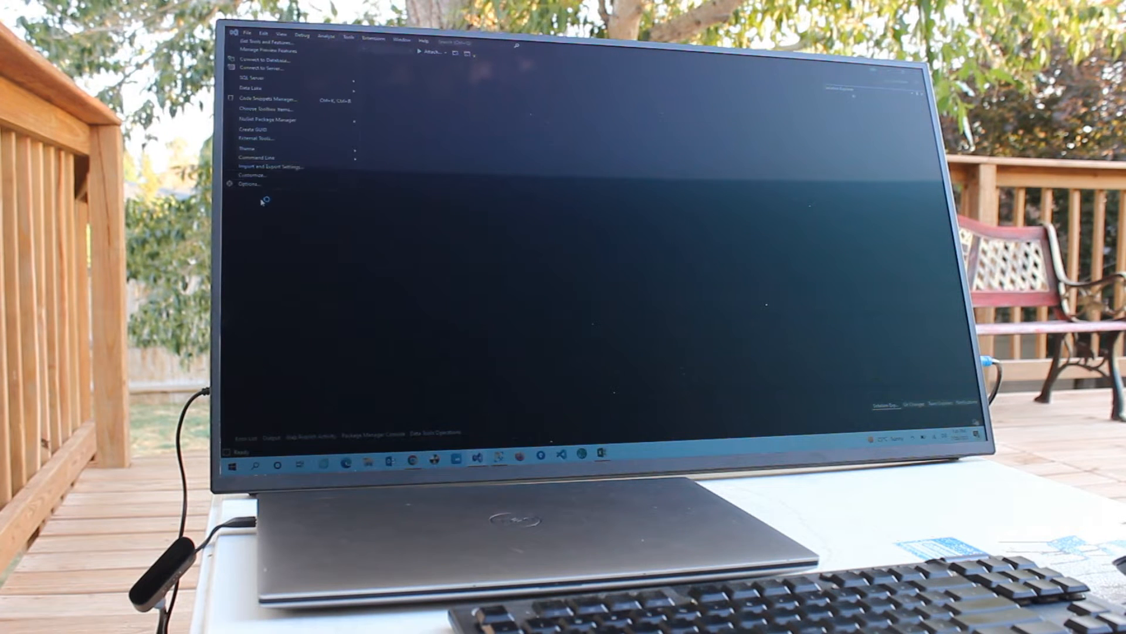
- Set Environment > General > Color Theme to Blue in the Options dialog
click(248, 182)
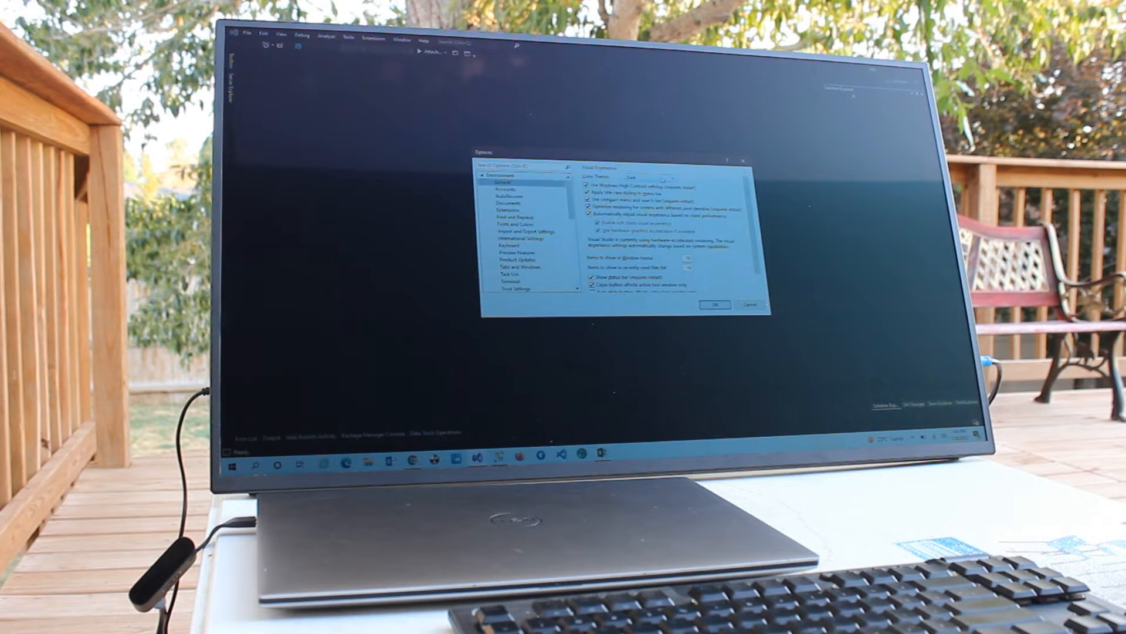
click(663, 178)
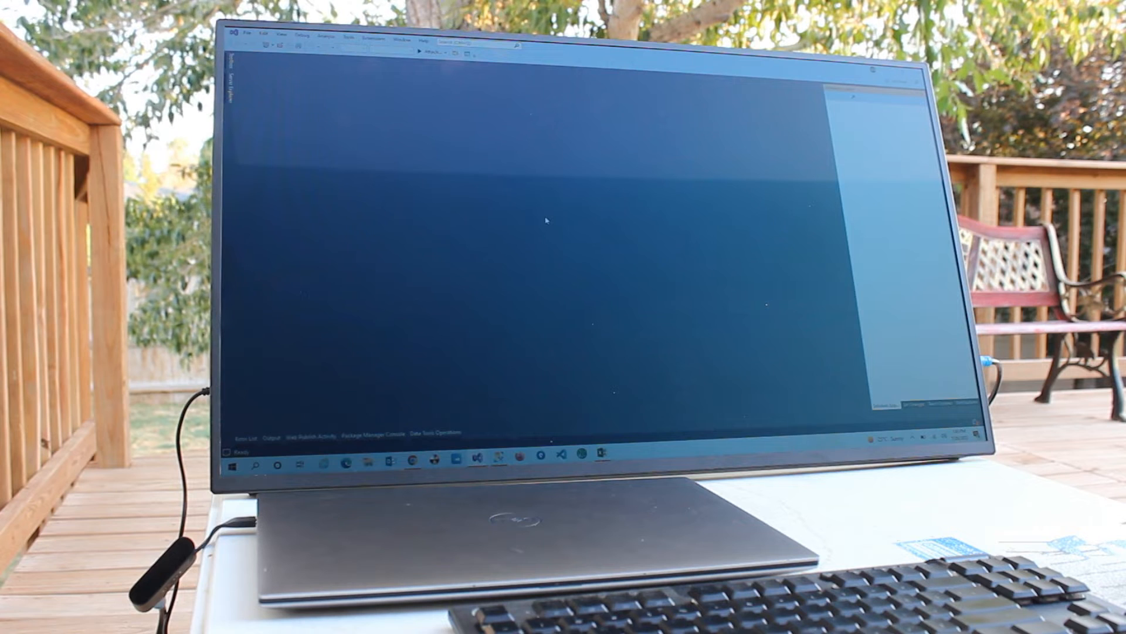
- Start a new project and select the Blazor Server App template
click(253, 33)
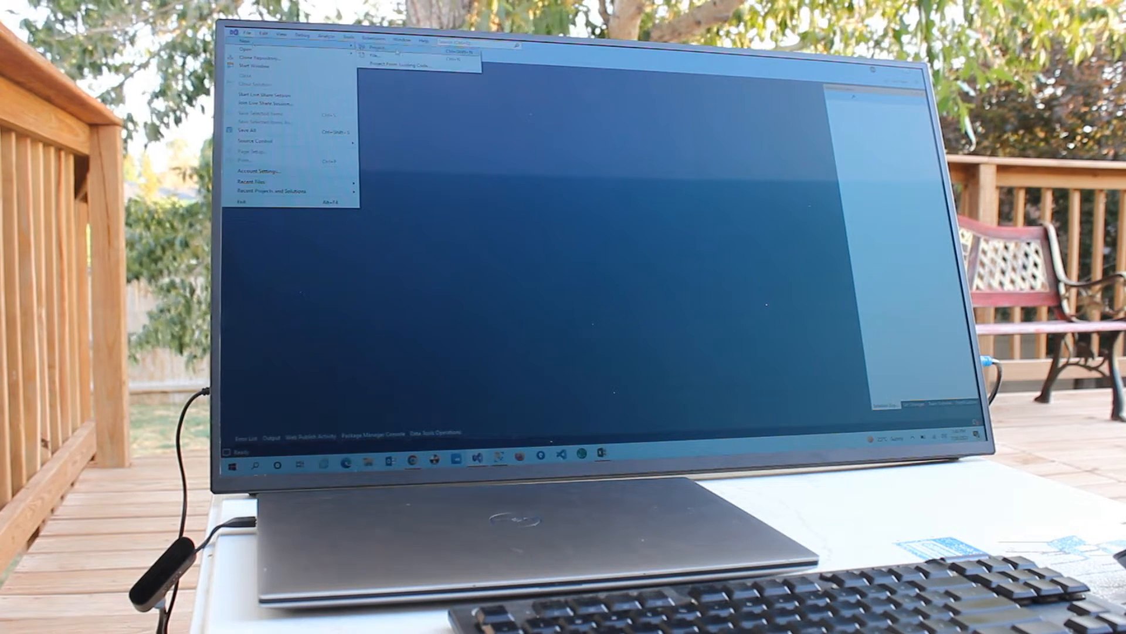
click(375, 44)
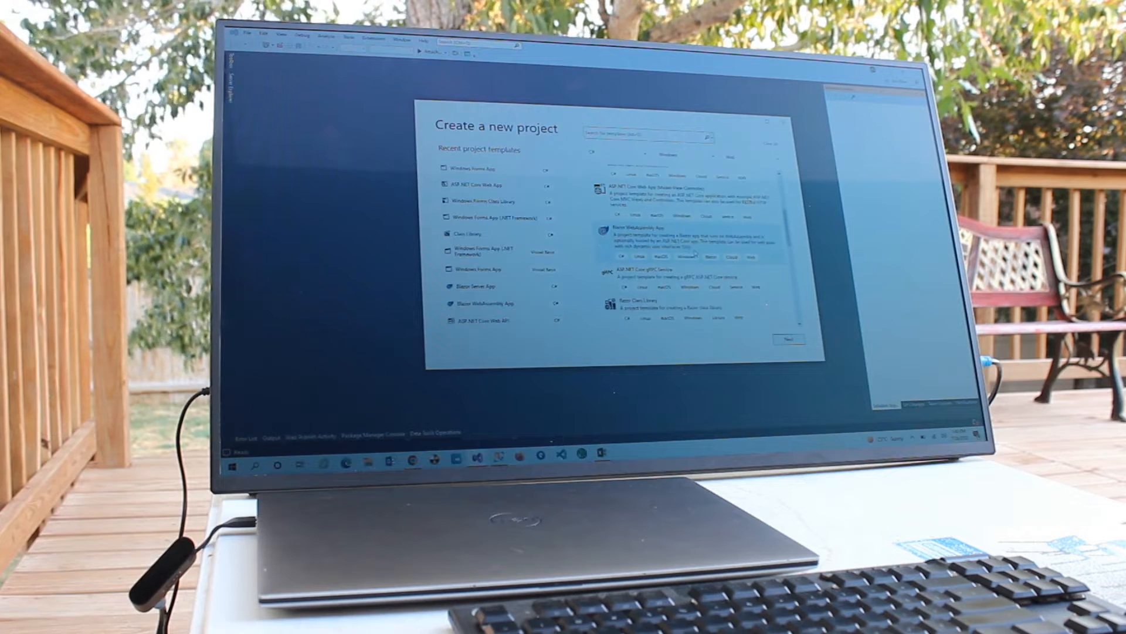
scroll(down, 3)
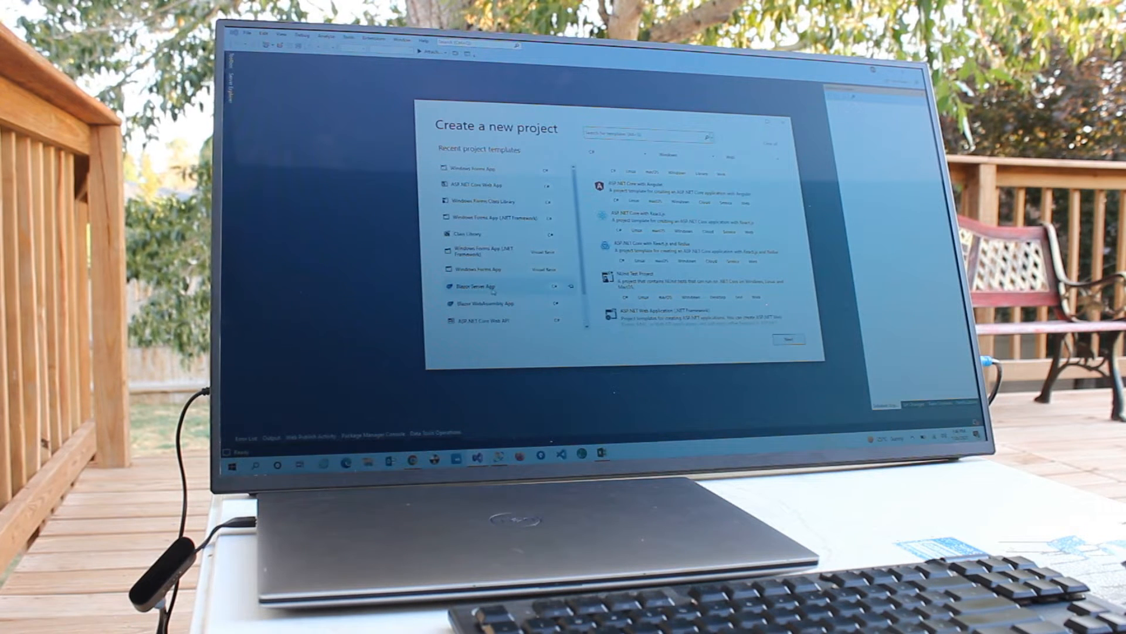
click(489, 303)
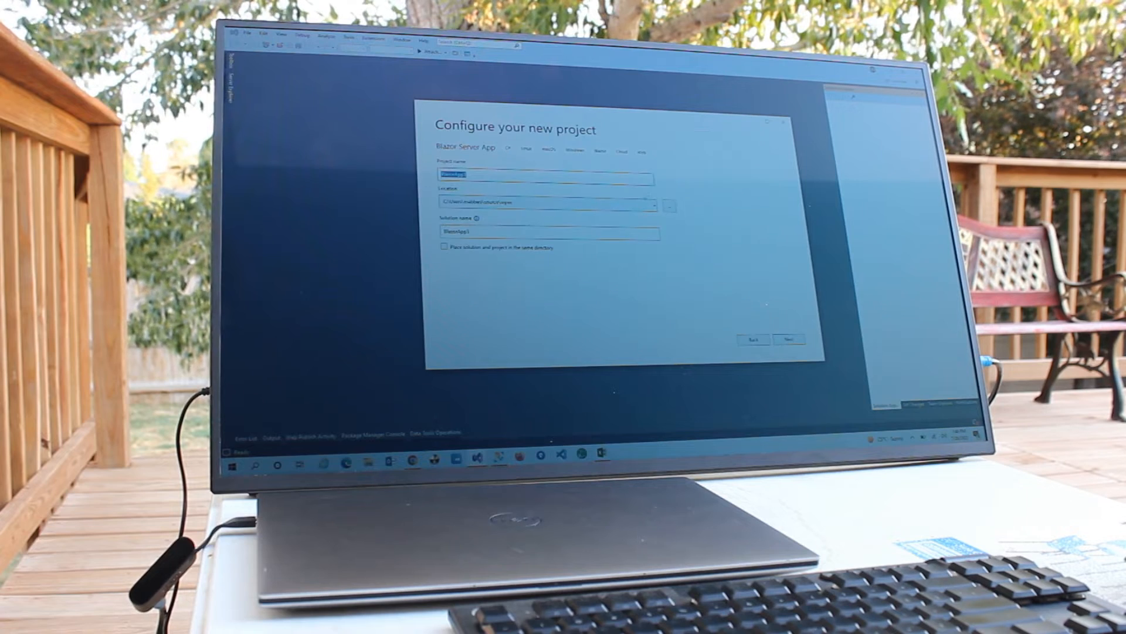
- Accept the default BlazorApp3 name and location and create the project
click(791, 337)
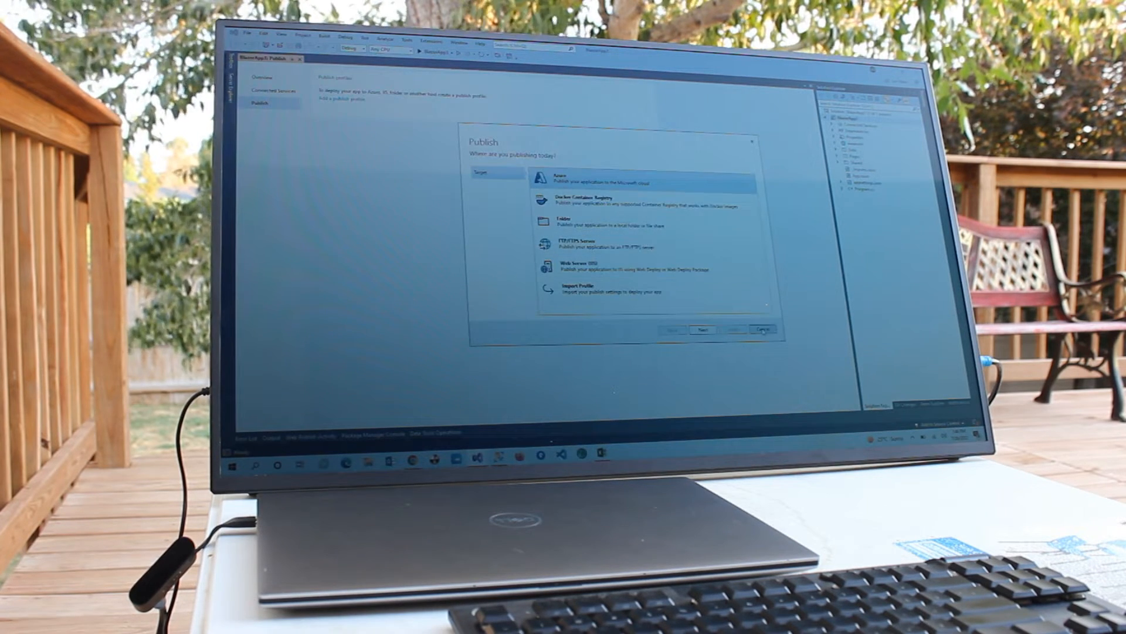
click(763, 329)
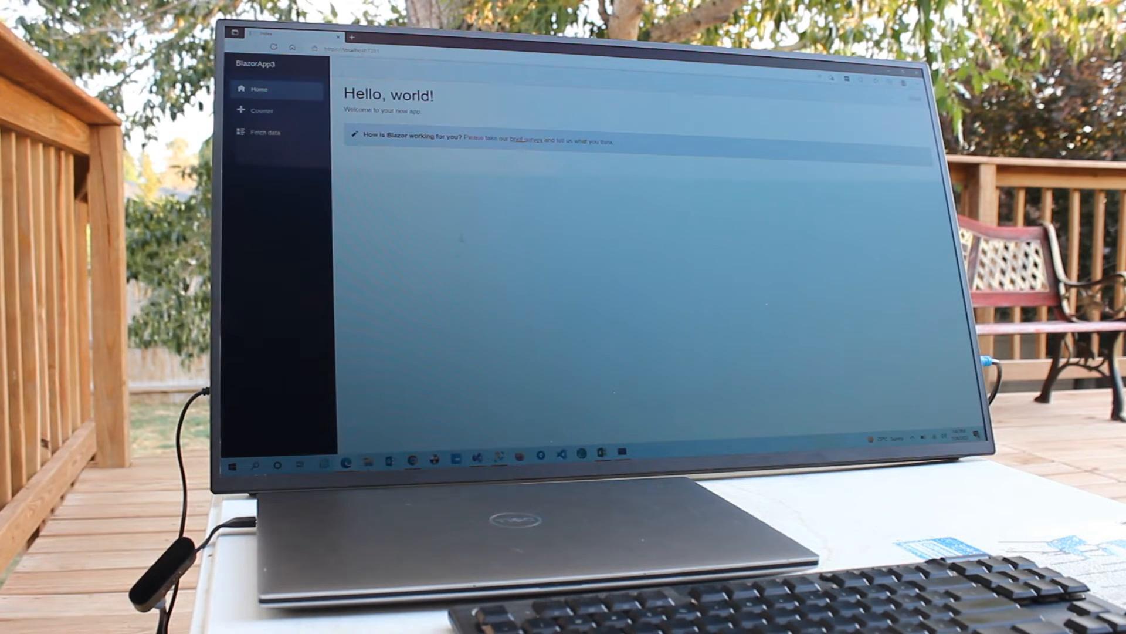
mouse_move(339, 466)
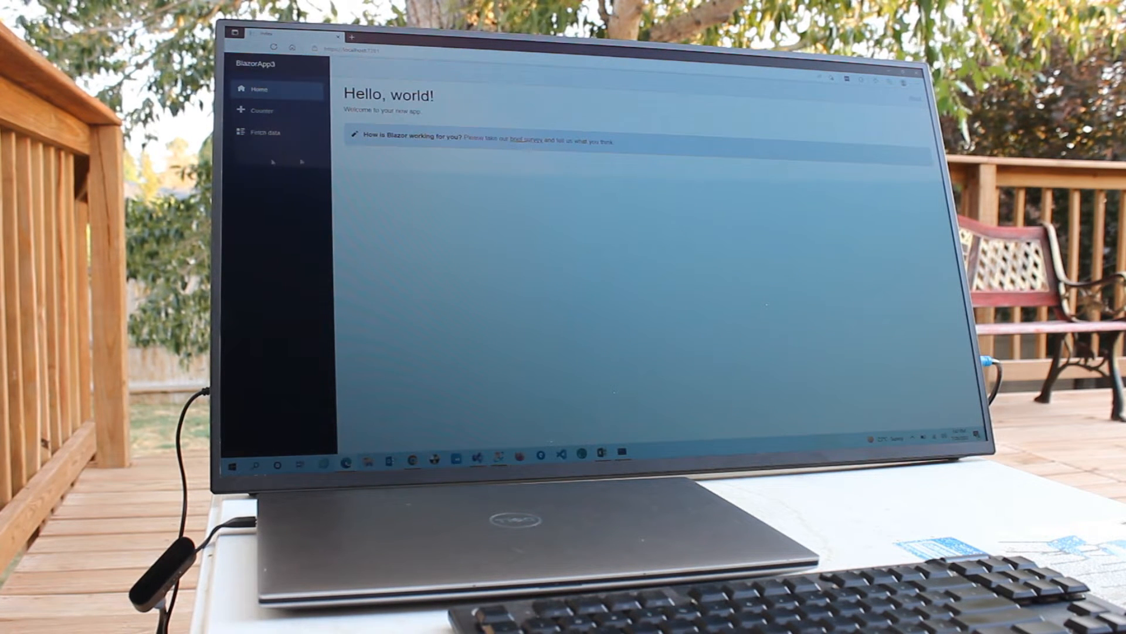
- Visit the app's Counter page, then its Weather forecast page
click(263, 110)
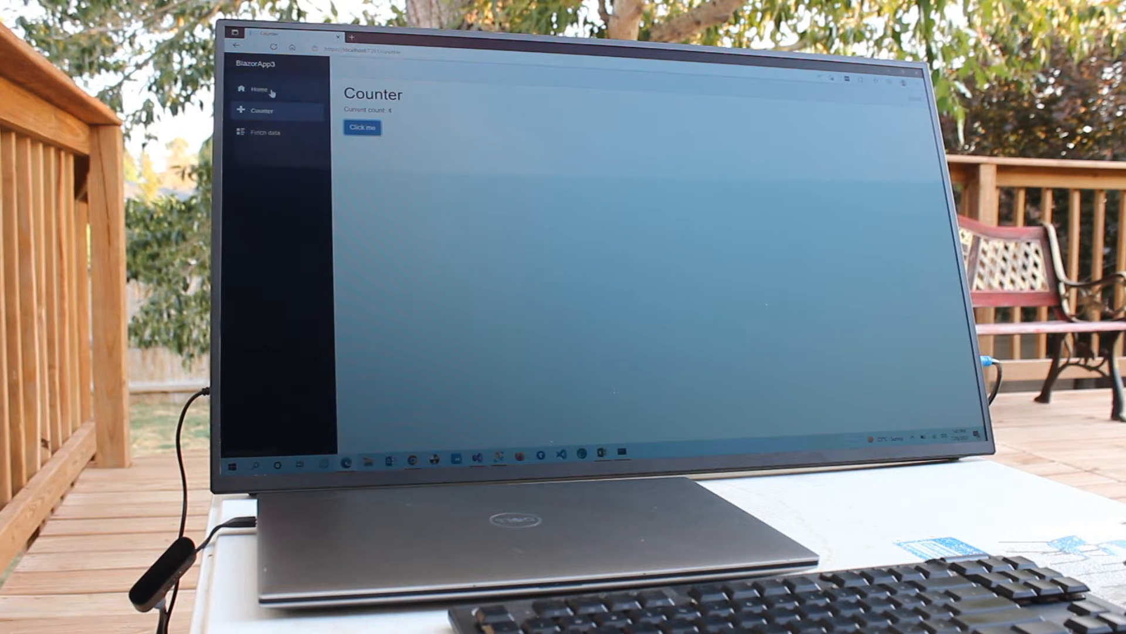
click(262, 132)
text(ping)
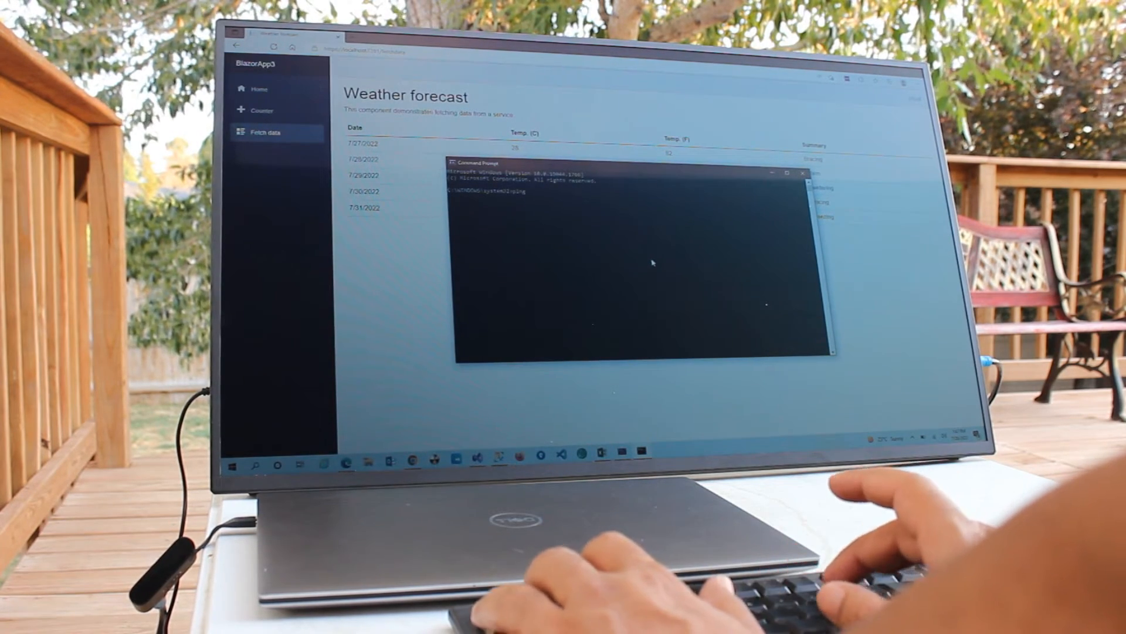
- Ping the loopback address 127.0.0.1 from Command Prompt
text(127.0.)
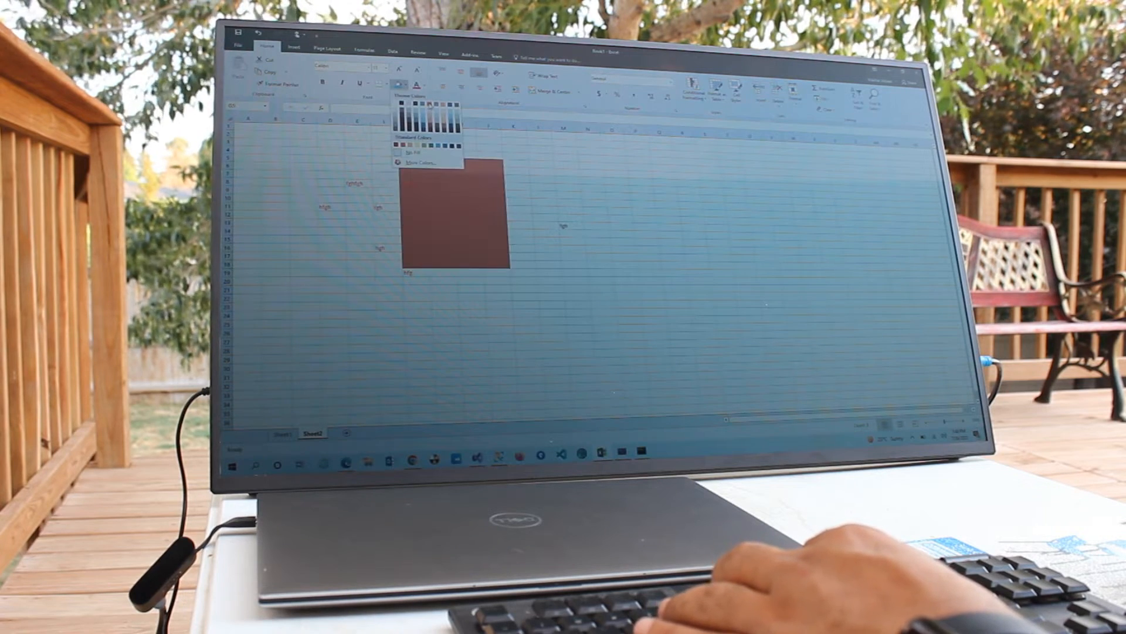
- Refill the selected block of cells dark green from the Fill Color palette
click(430, 102)
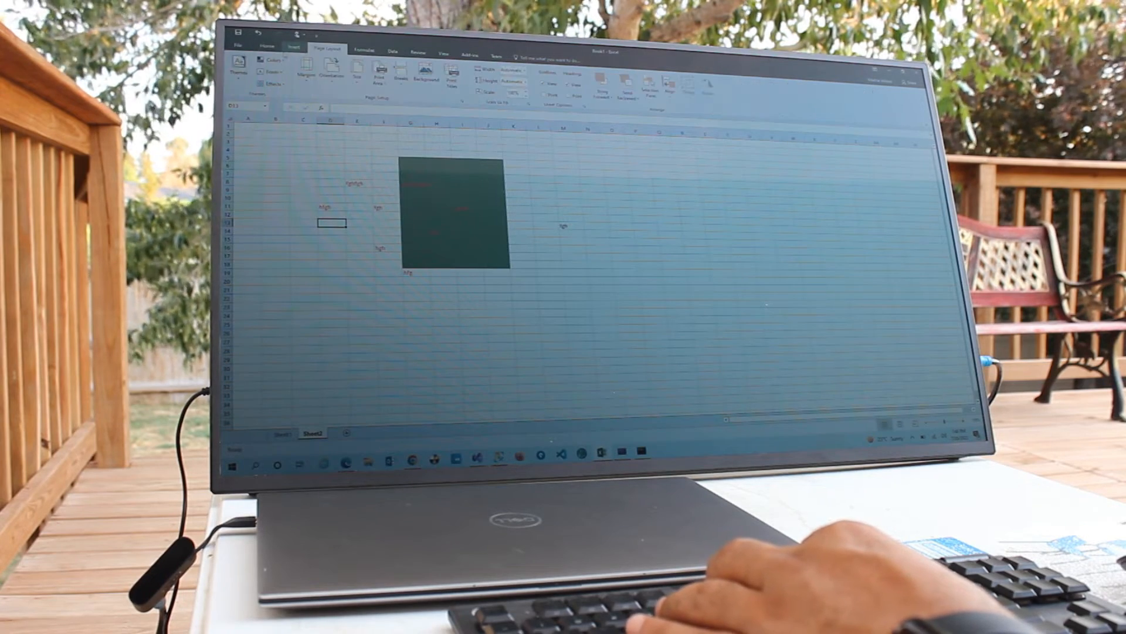
click(395, 51)
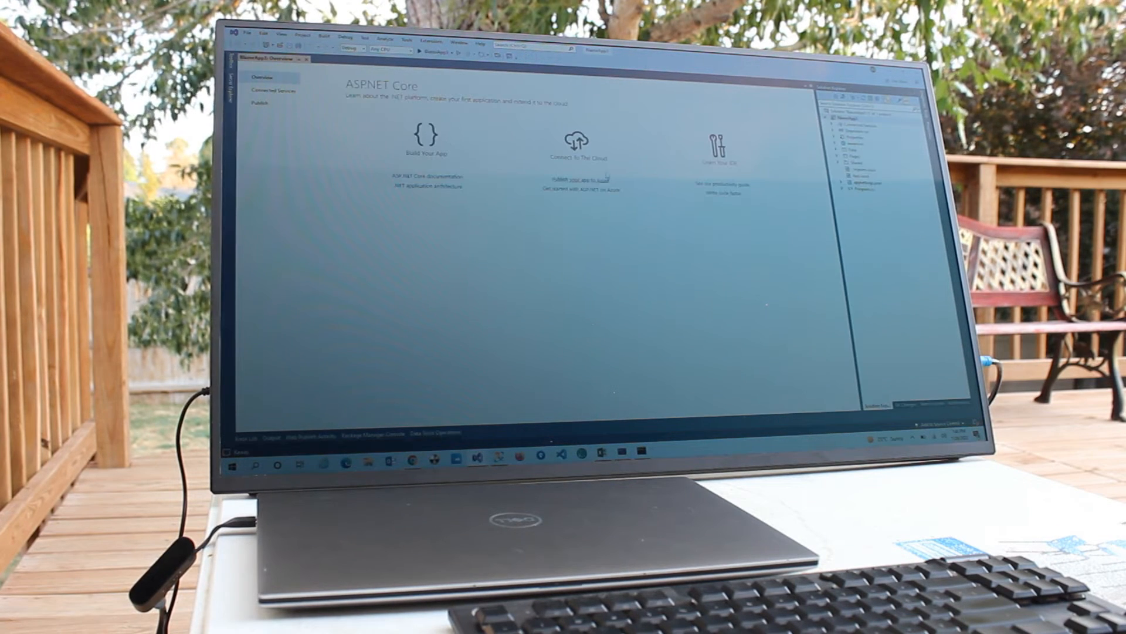
- Switch Visual Studio back to a dark colour theme via Environment options
click(408, 36)
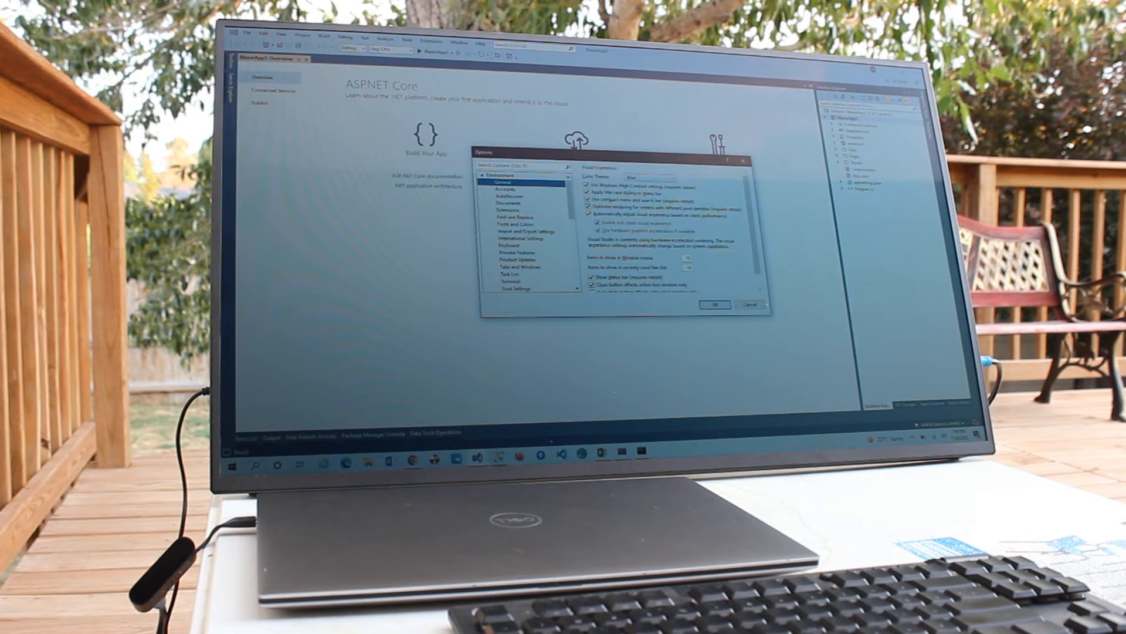
click(669, 177)
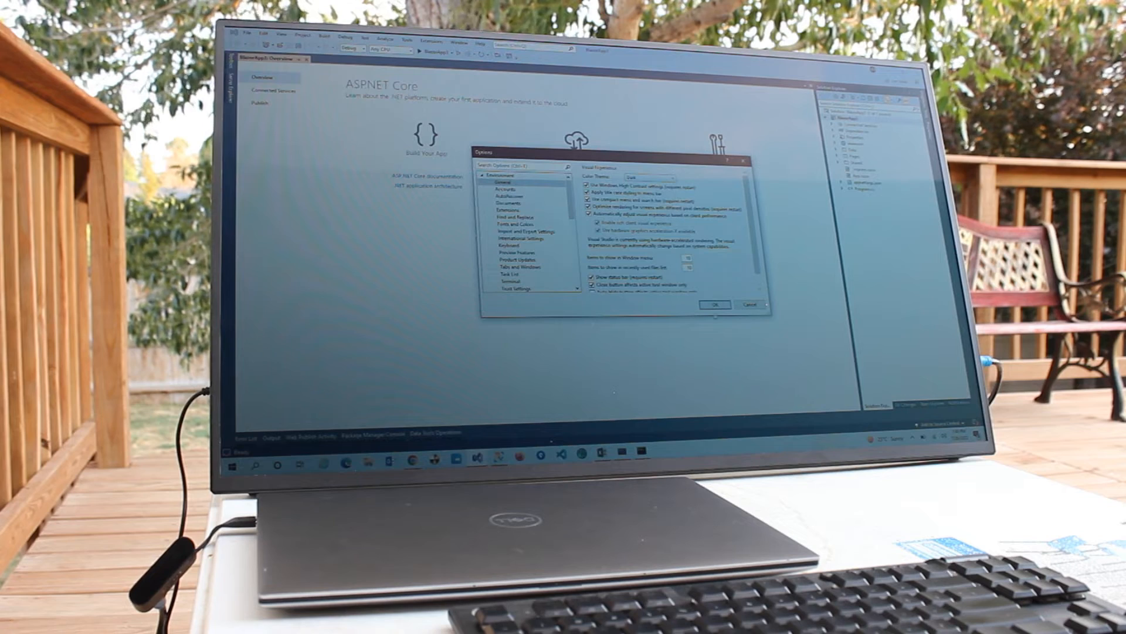
click(716, 305)
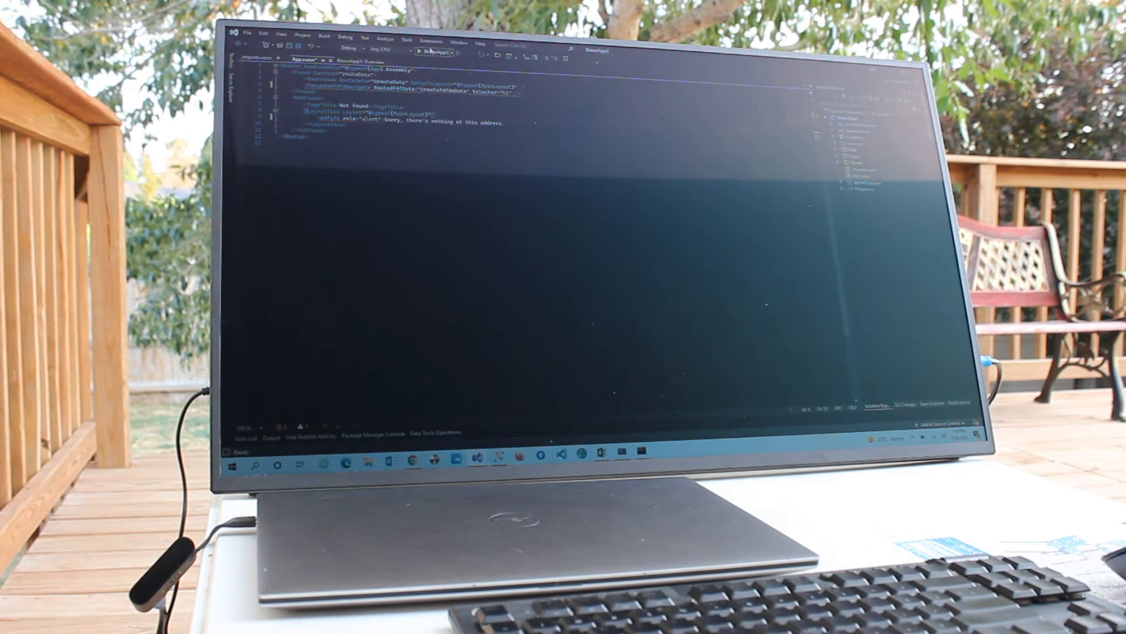
- Select another colour theme from the Environment options dropdown
click(404, 36)
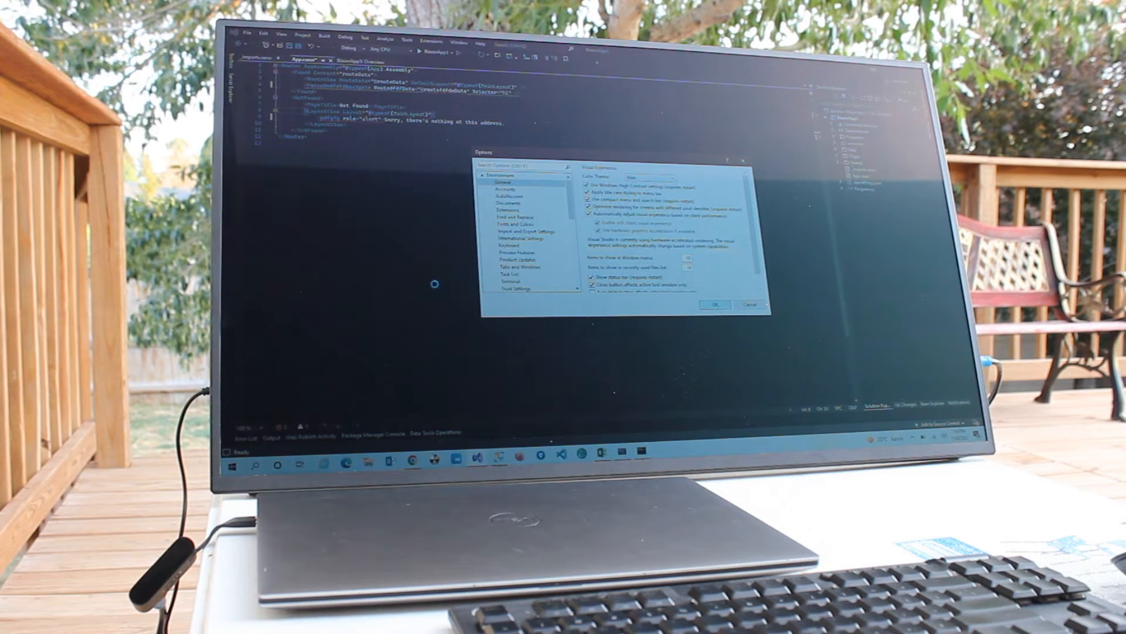
click(715, 305)
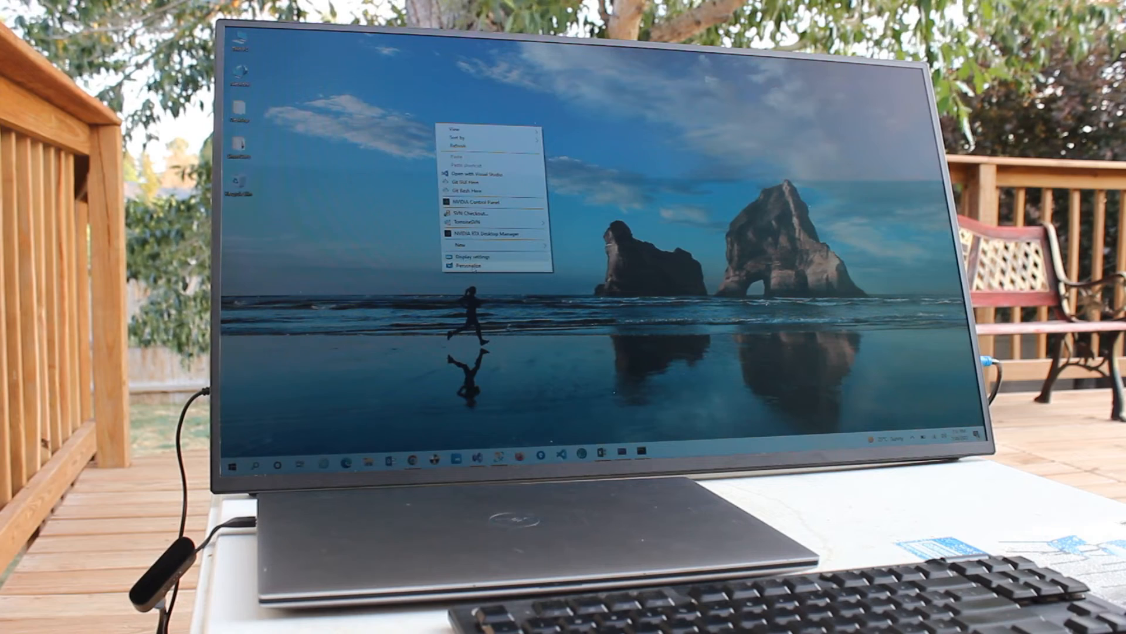
- Open Windows Personalization settings from the desktop and go to its Themes page
click(464, 268)
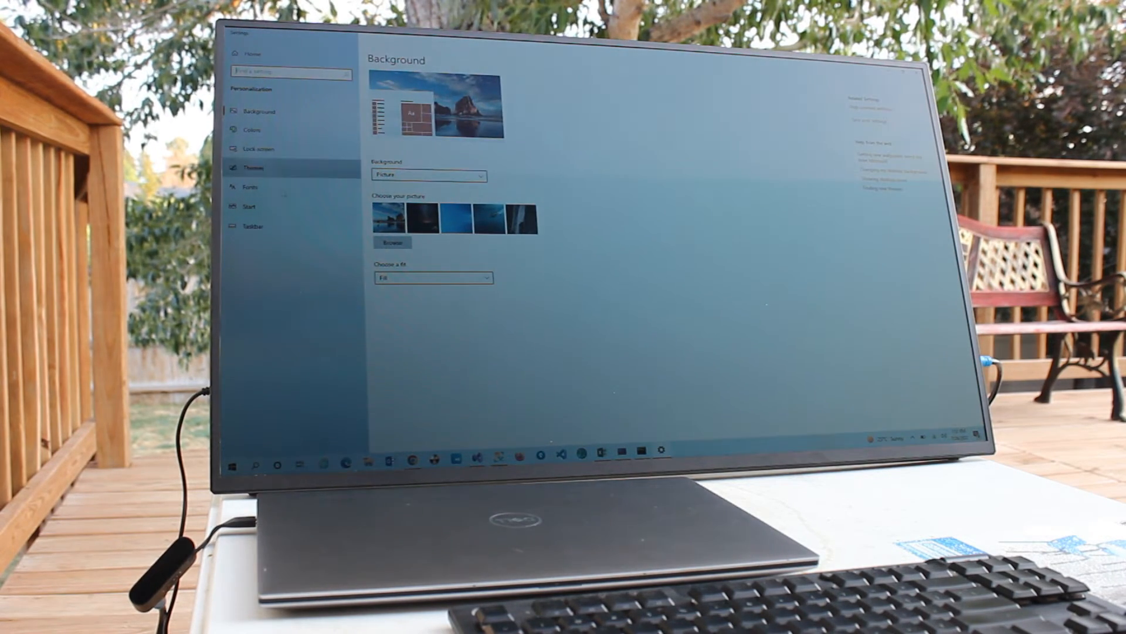
click(253, 166)
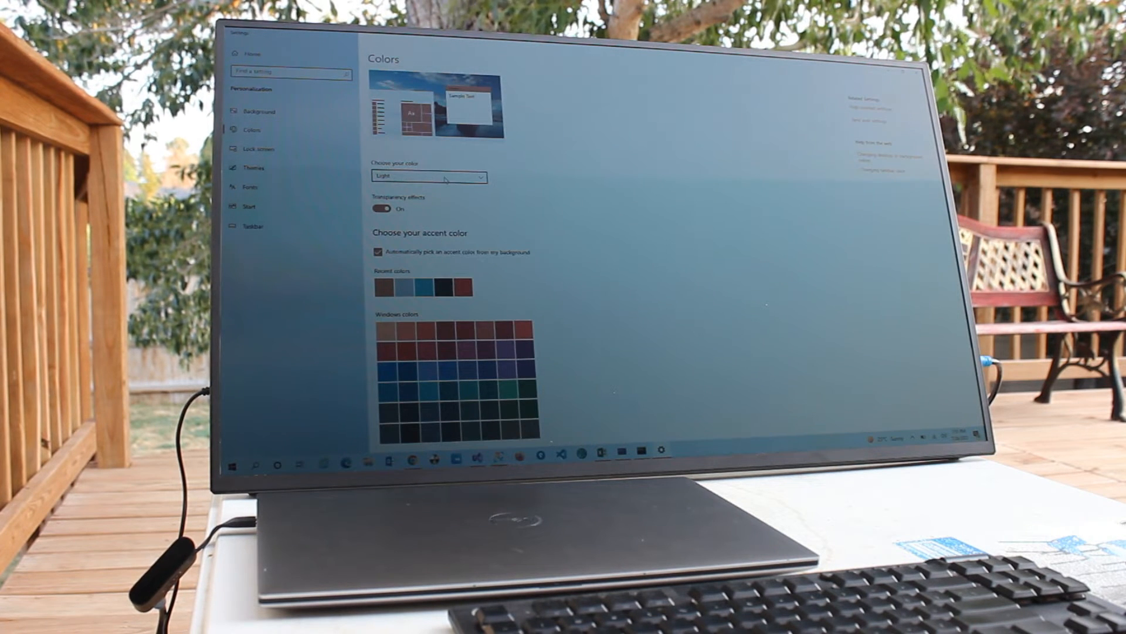
- Keep the Windows colour mode on Light in Personalization > Colors
click(429, 176)
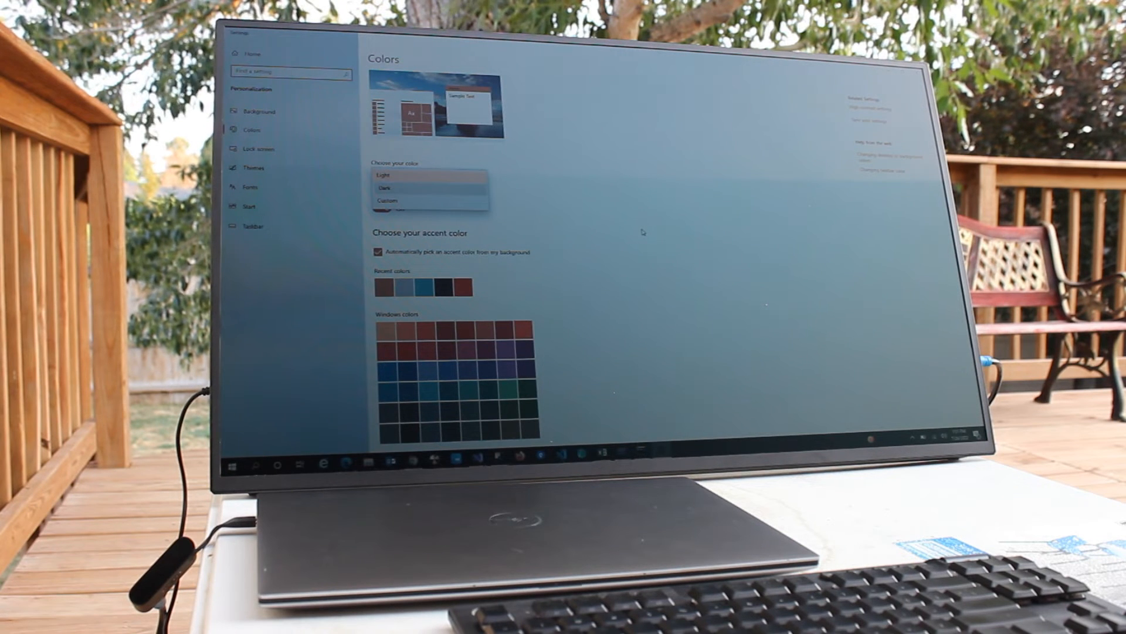
click(384, 188)
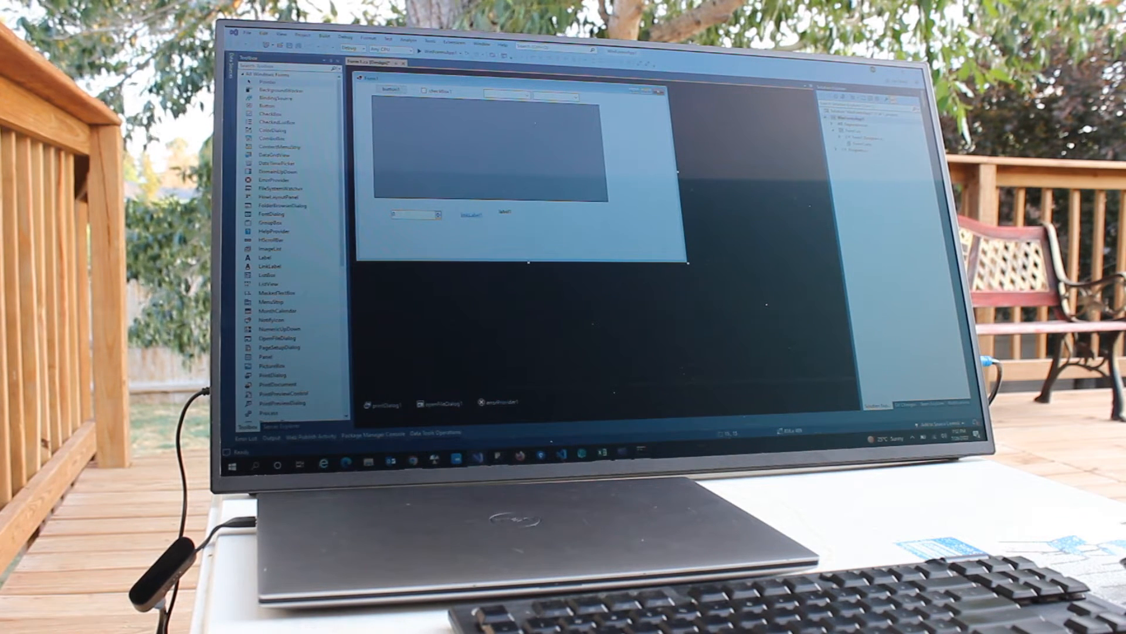
- Set the Visual Studio colour theme to Dark in Environment > General options and apply it
click(434, 42)
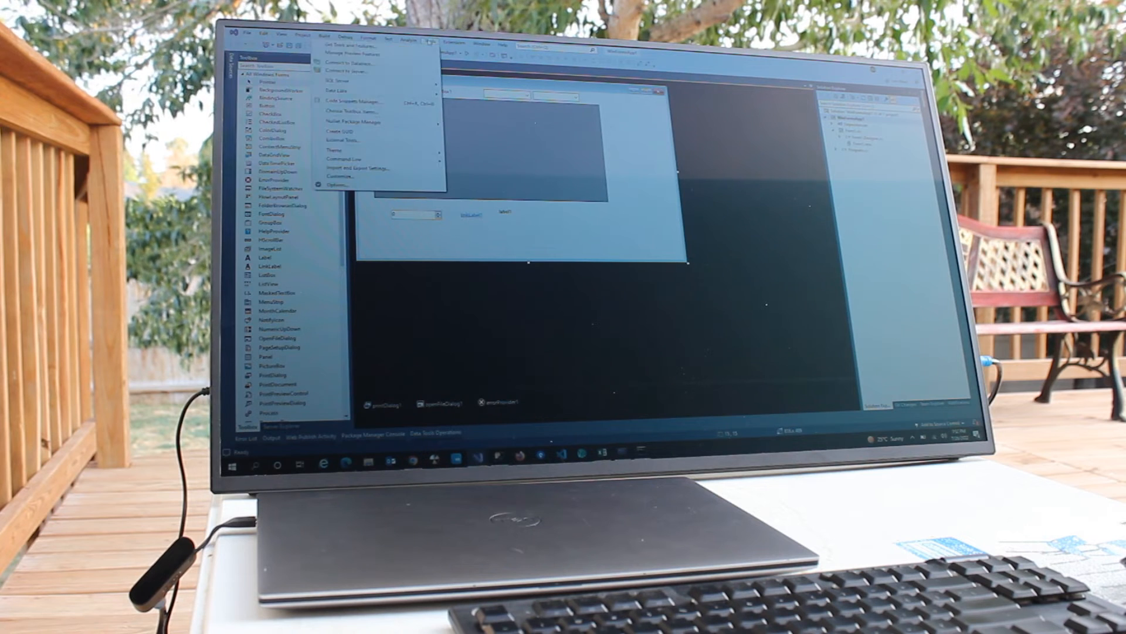
click(337, 185)
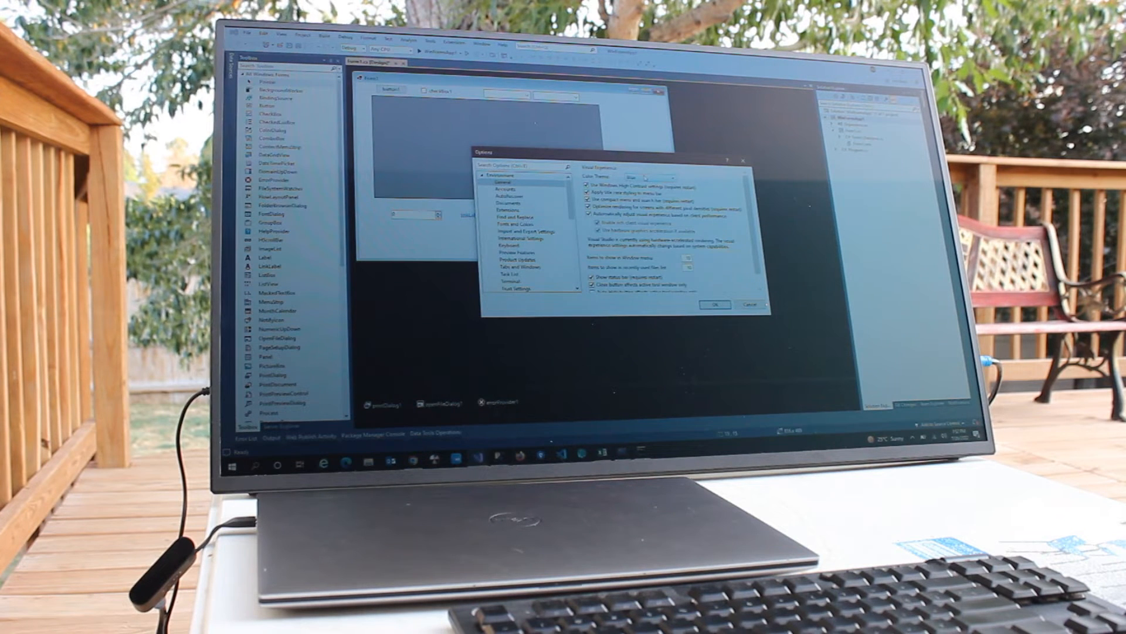
click(673, 177)
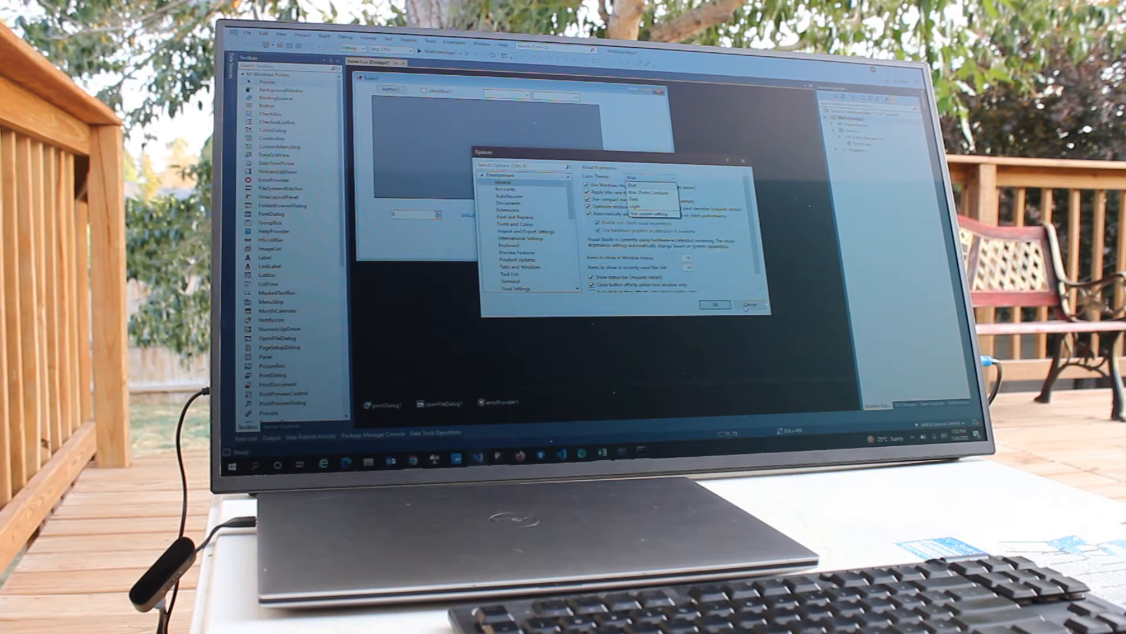
click(748, 303)
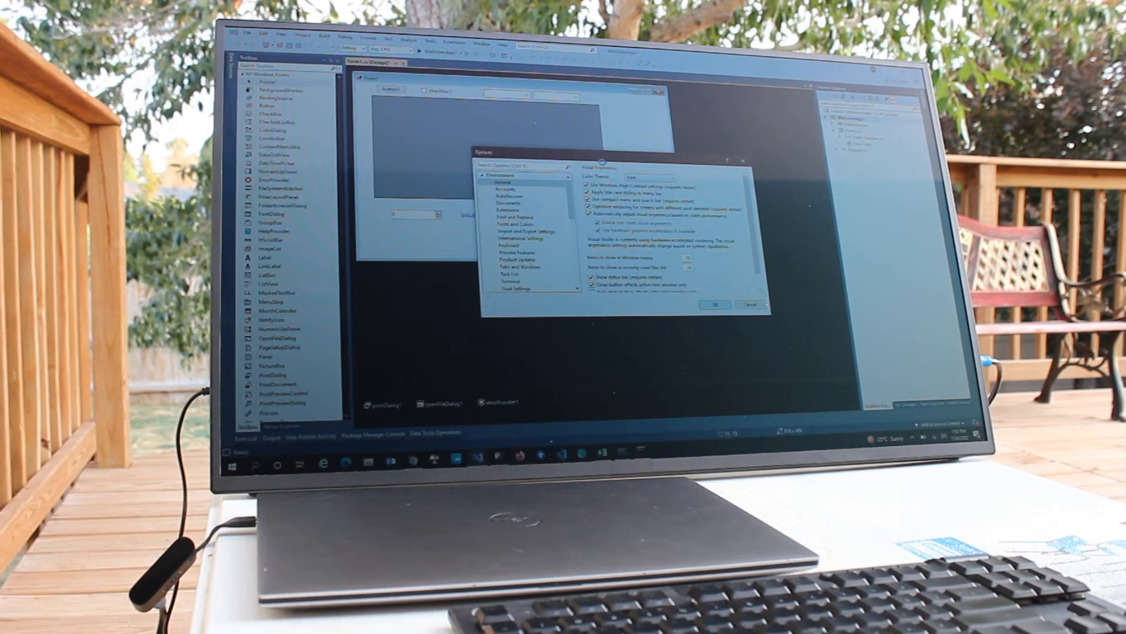
click(716, 304)
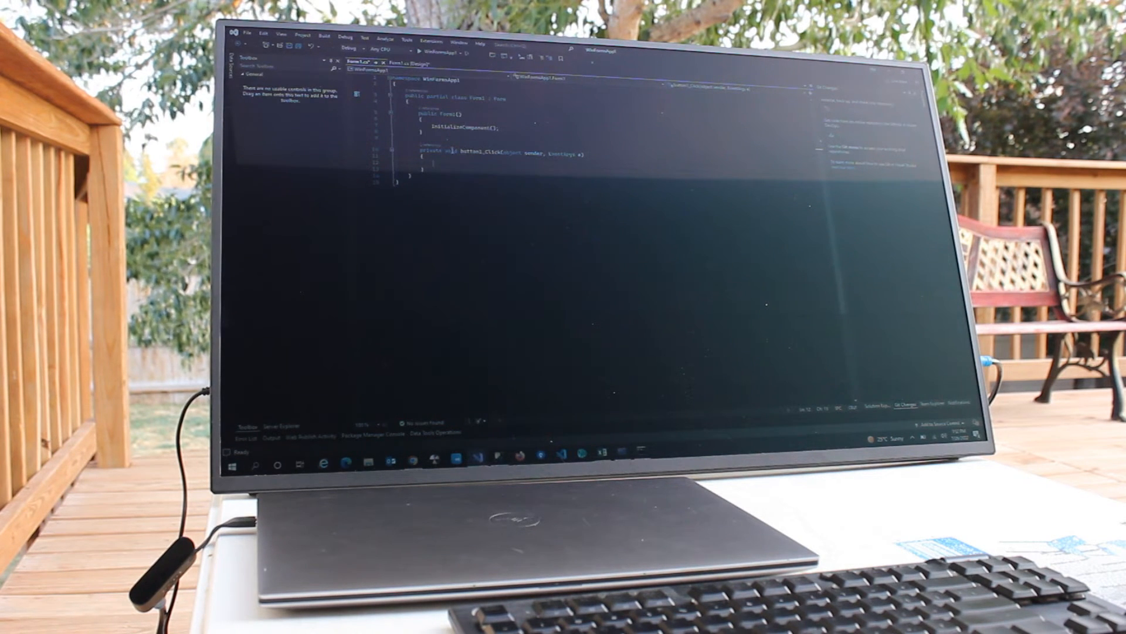
- Reopen the Environment options to check the Color Theme while the editor is dark
click(408, 38)
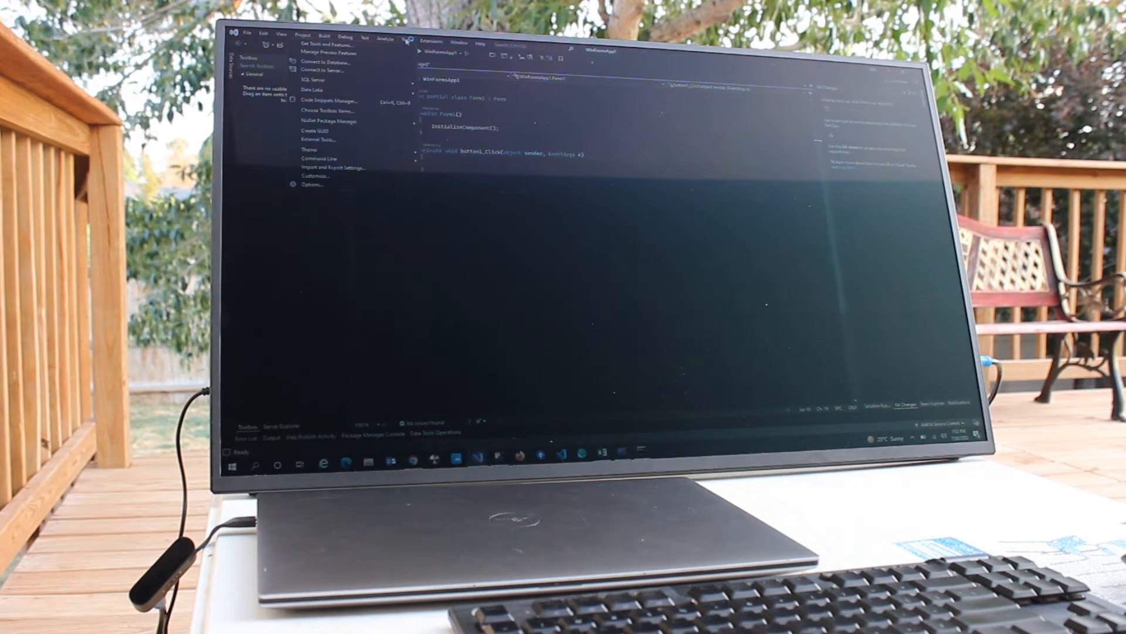
click(310, 184)
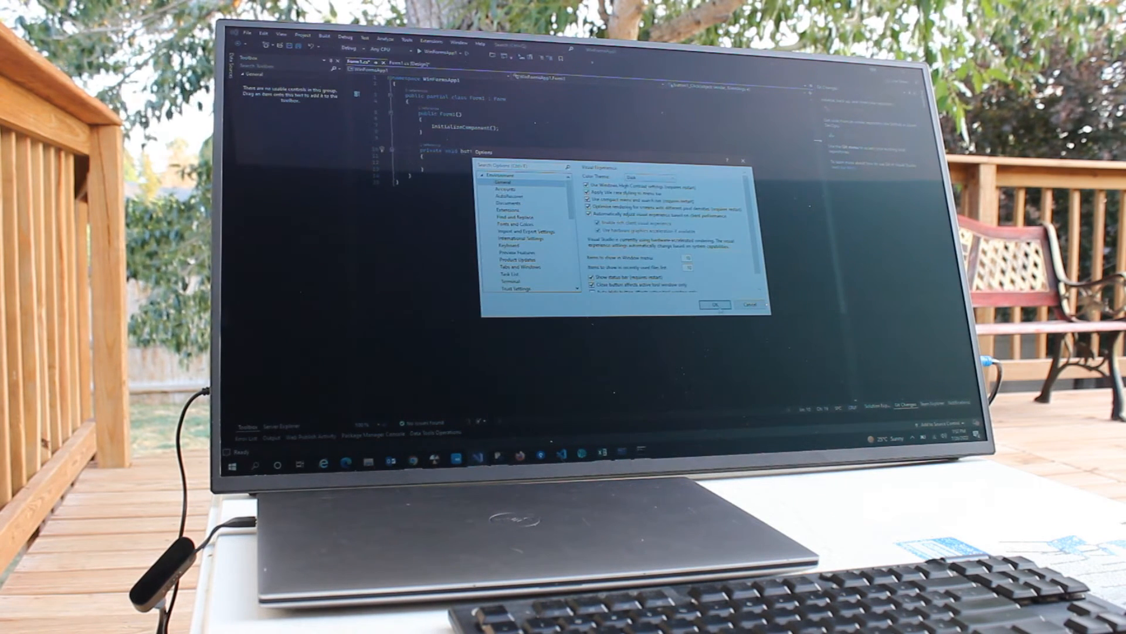
click(715, 305)
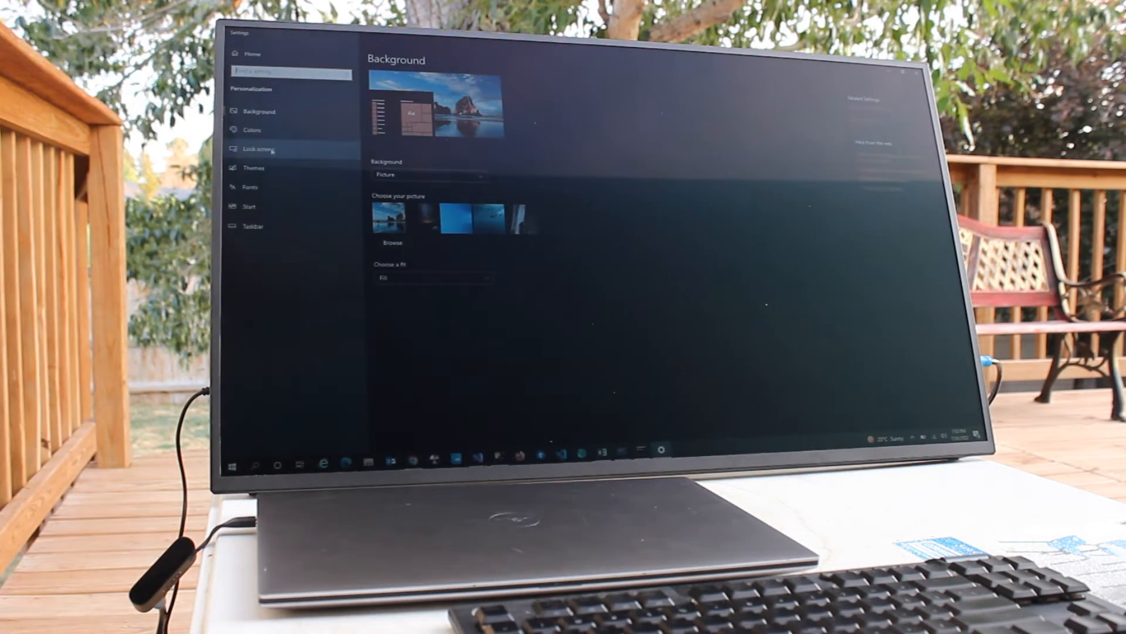
- Switch the Windows colour mode back to Light in Personalization > Colors, then view Themes
click(253, 129)
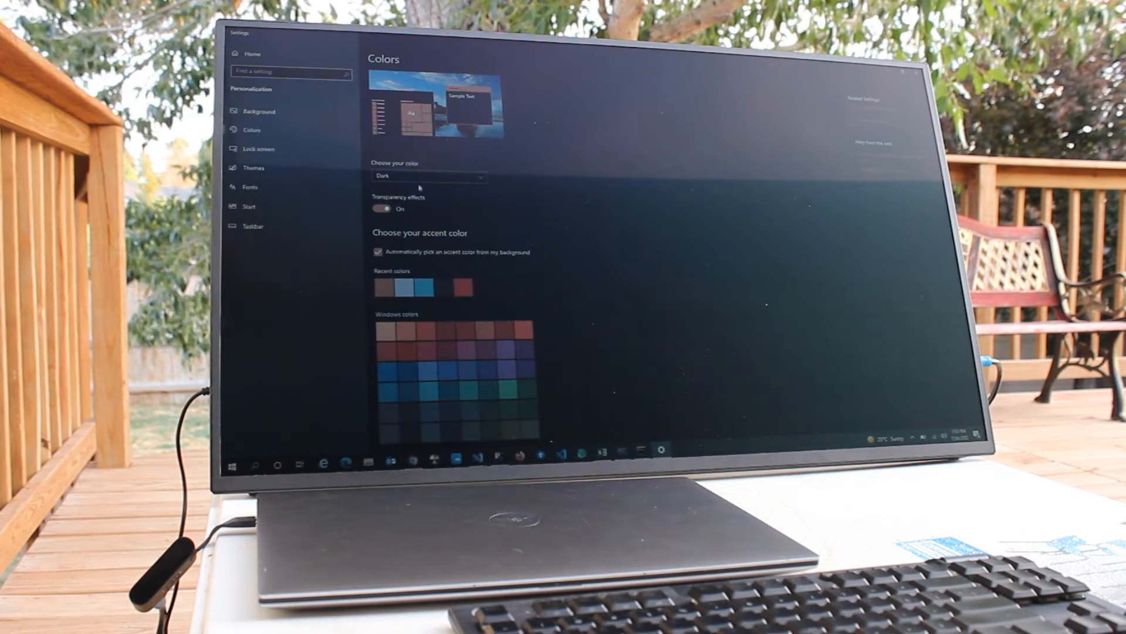
click(429, 178)
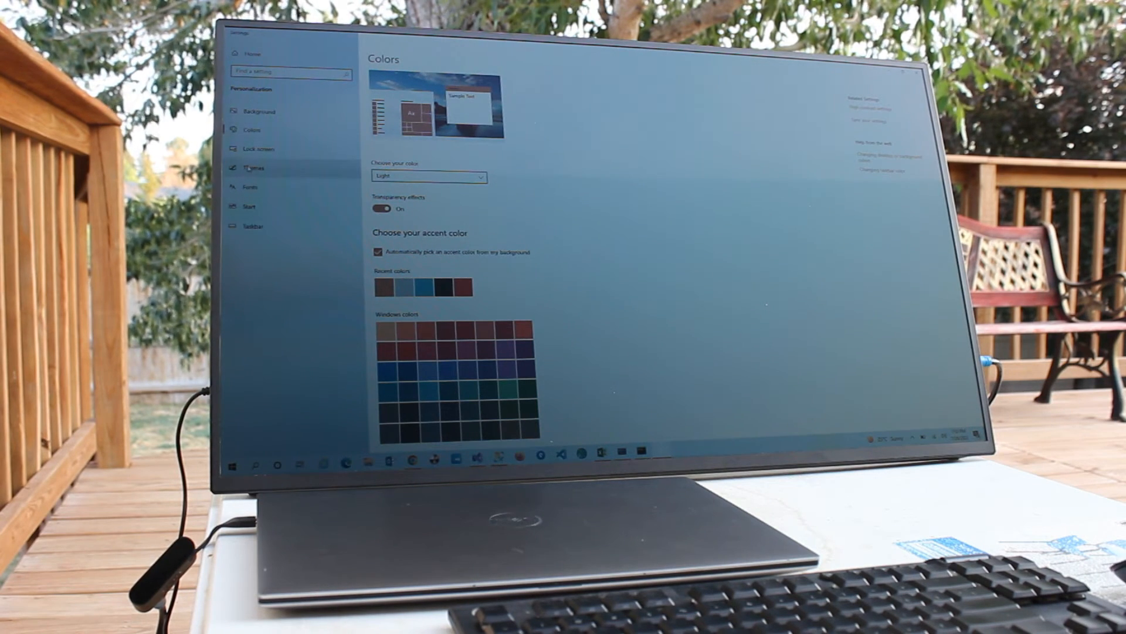
click(253, 169)
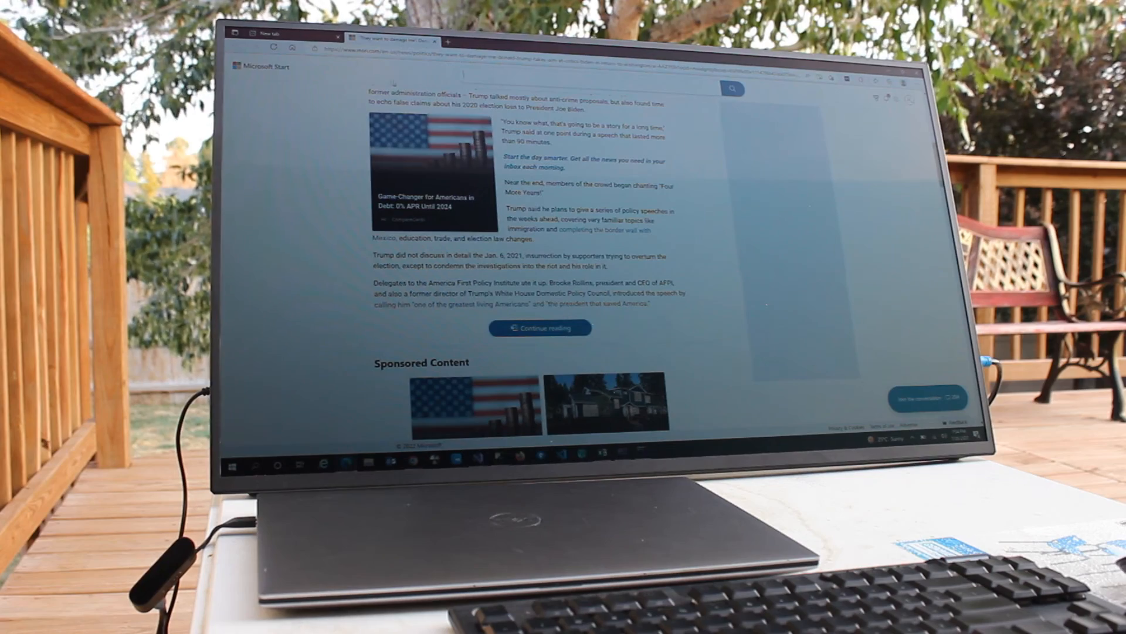
- Open the 6 Dead Simple Things Millionaires article from the Microsoft Start feed and read it
scroll(down, 3)
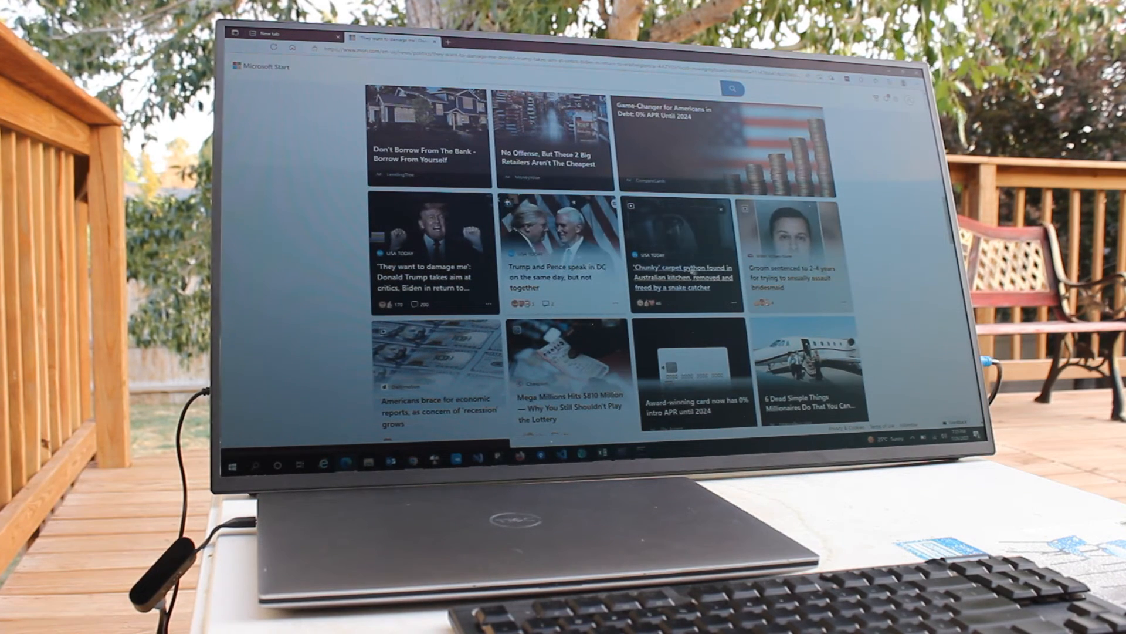
scroll(down, 3)
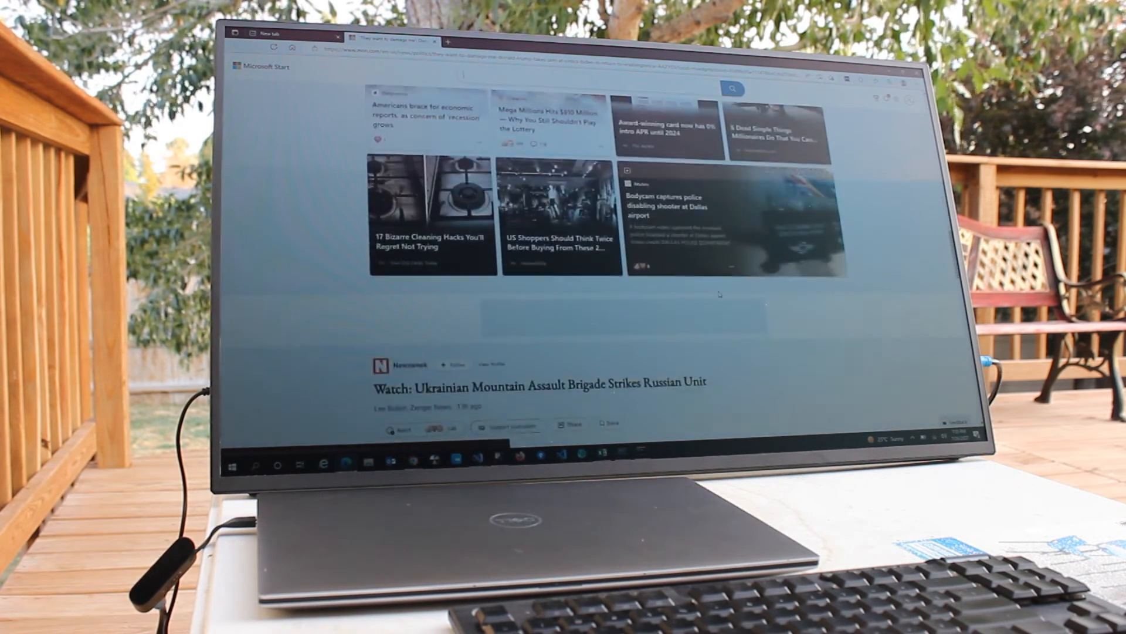
click(777, 132)
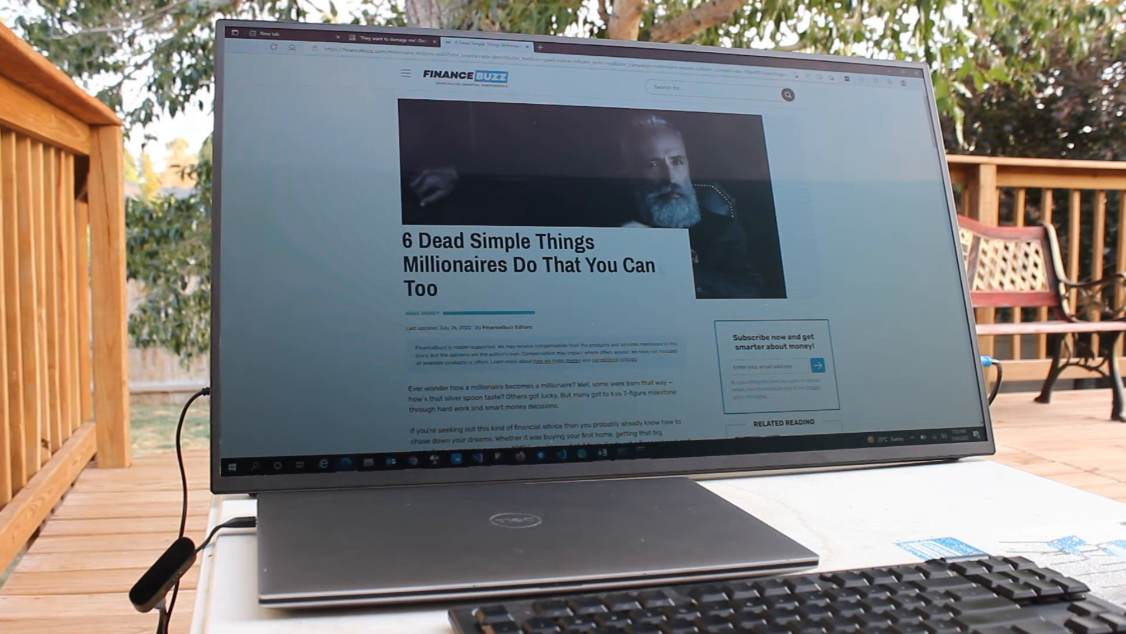
scroll(down, 3)
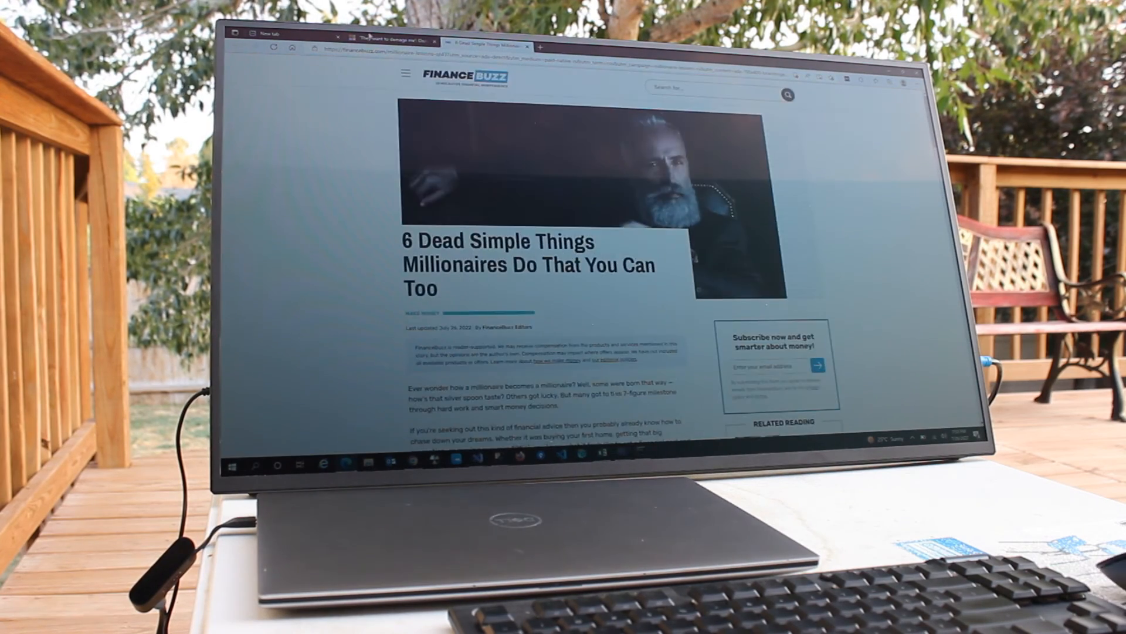
- Return to the feed and open the US Shoppers Should Think Twice article to read
click(387, 40)
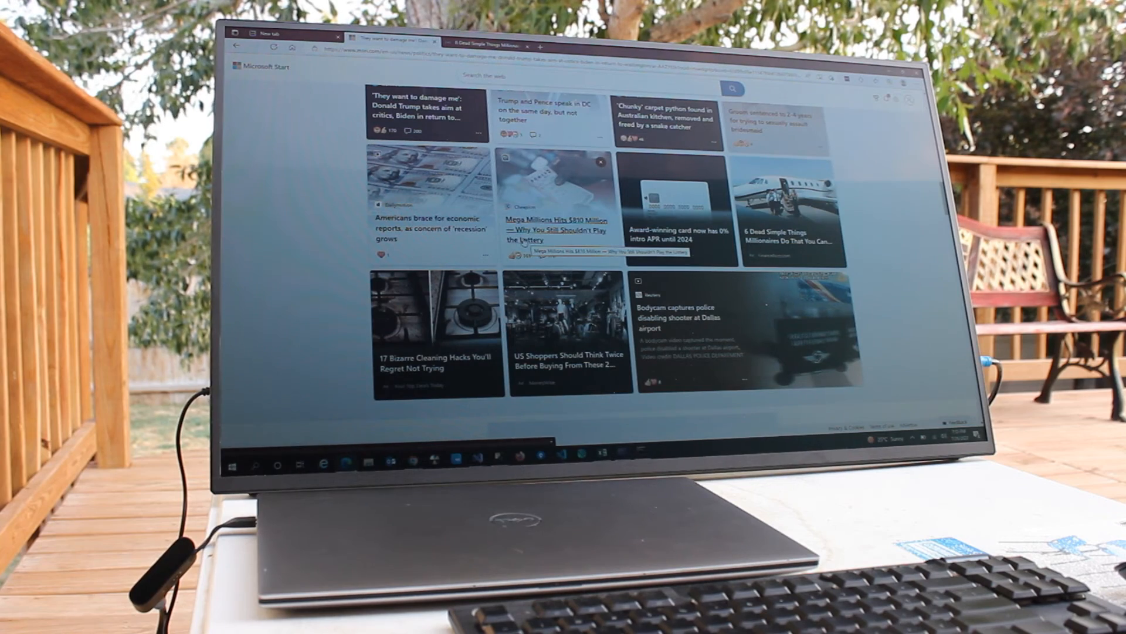
scroll(down, 3)
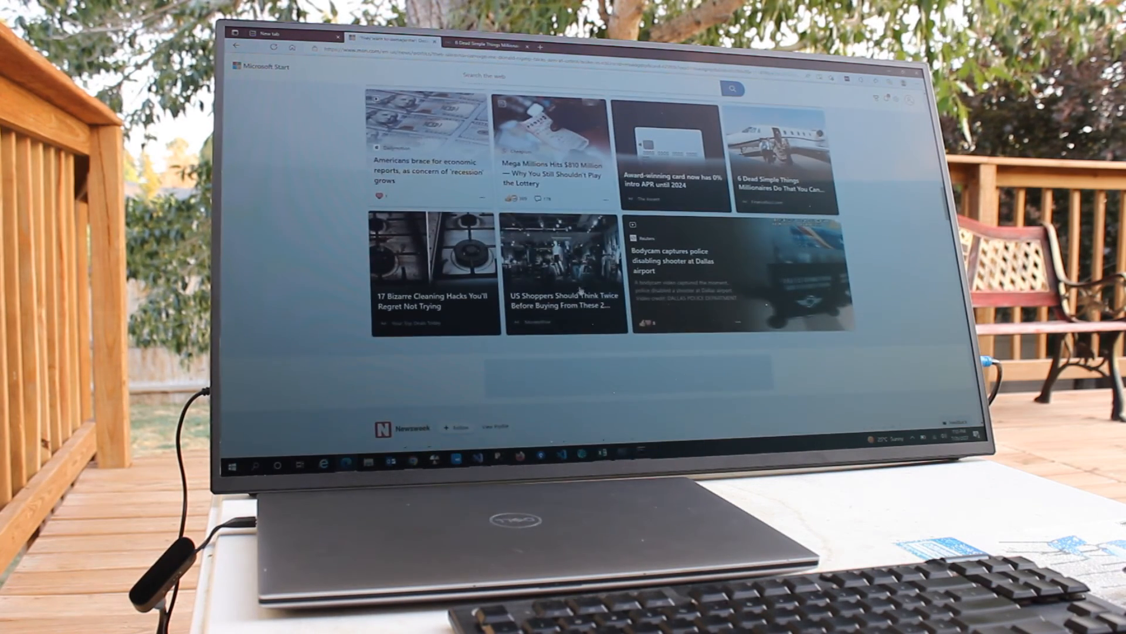
click(563, 269)
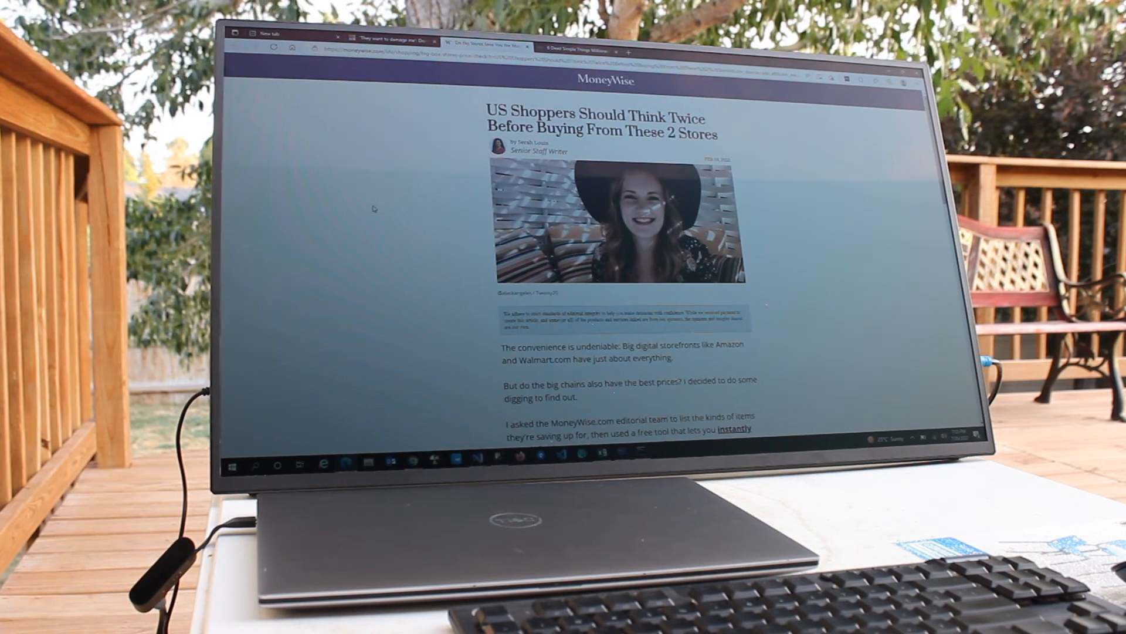
scroll(down, 3)
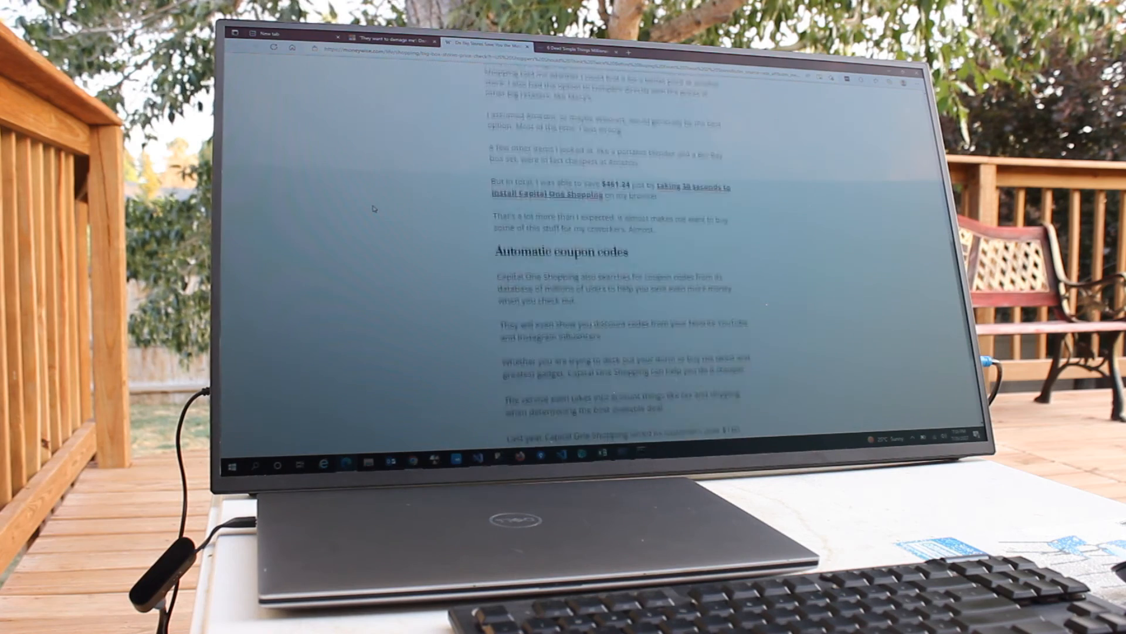